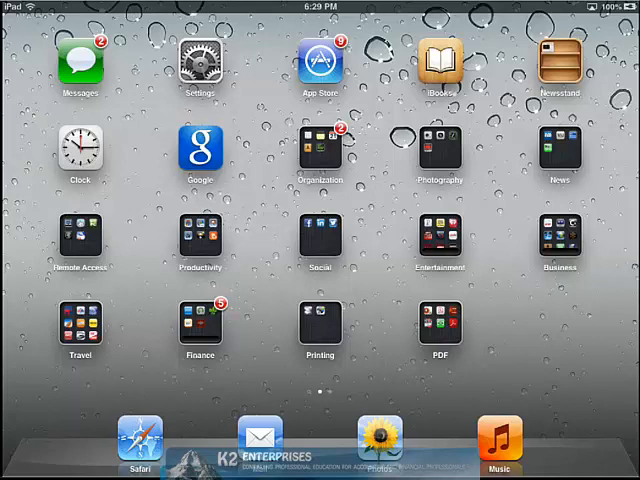
Launch Mail to add Randy Johnston, Val Steed and Will Fleenor as VIPs
left_click(260, 440)
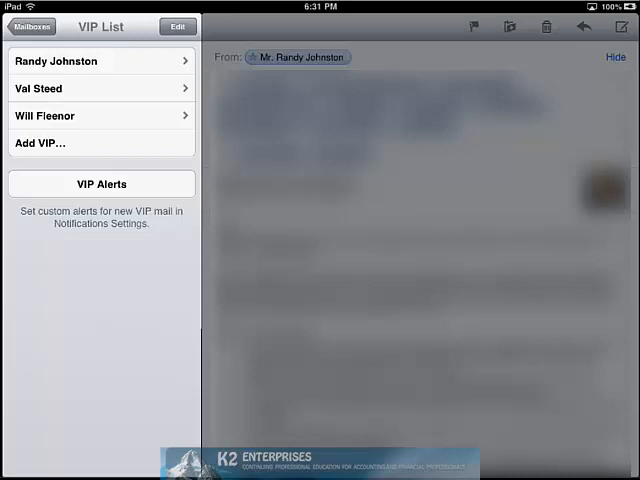
Return to Mailboxes, where the new VIP mailbox sits beneath Inbox
left_click(32, 26)
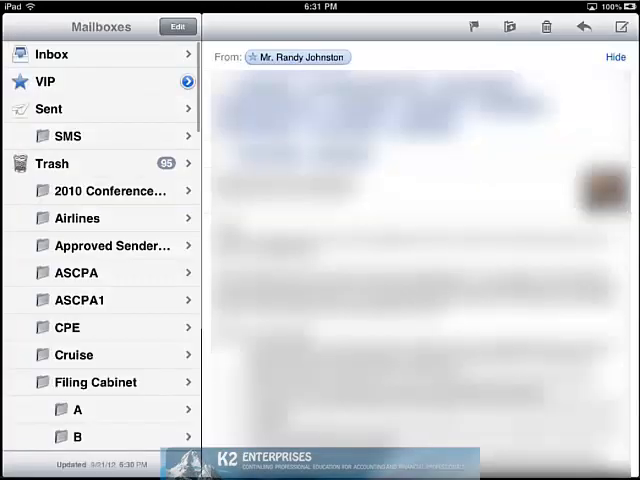